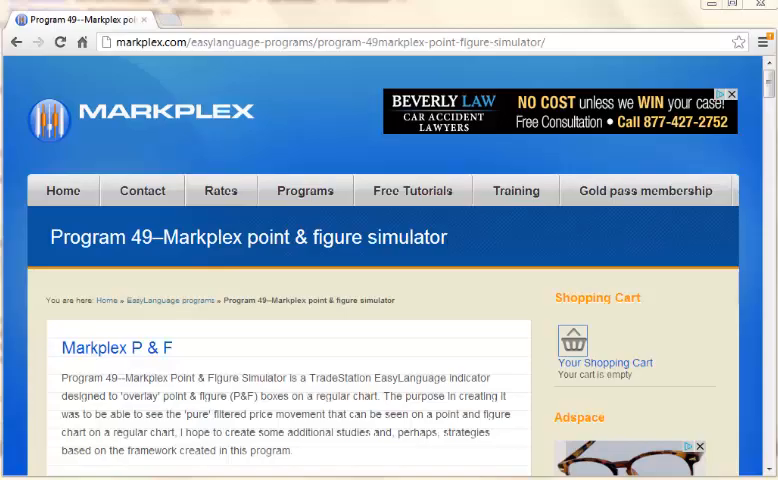
# Scroll down the Program 49 page toward the add-to-cart and terms controls
pyautogui.scroll(-3)
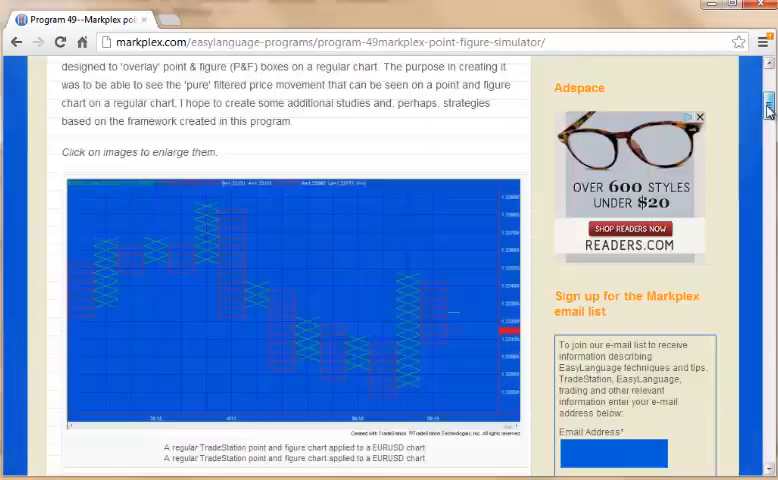
pyautogui.scroll(-3)
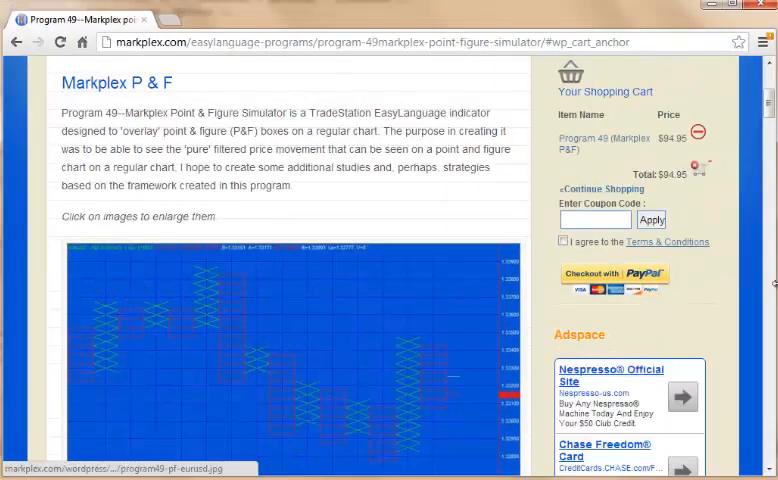
pyautogui.moveTo(723, 167)
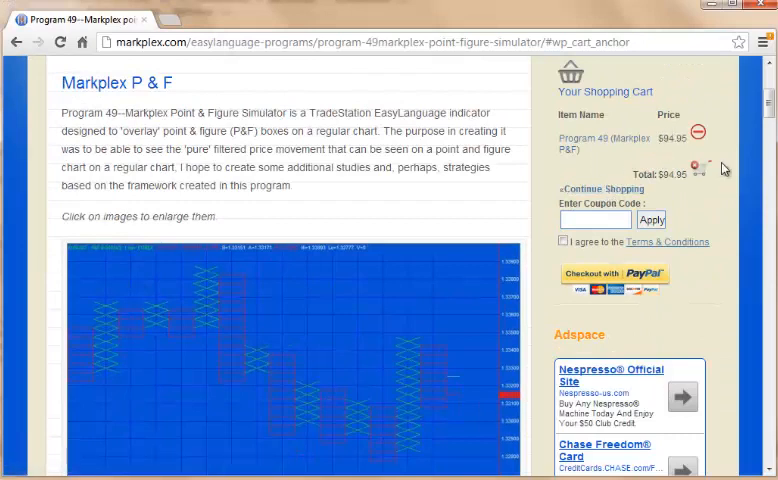
pyautogui.moveTo(697, 131)
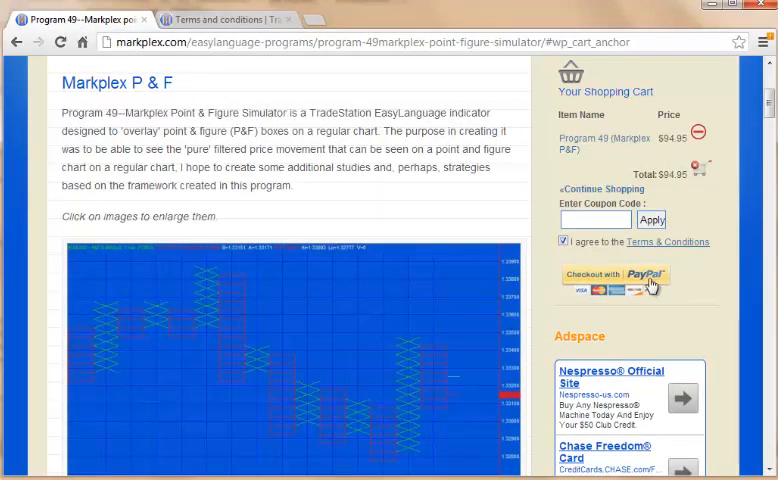
# Check out with PayPal: log in with the password and pay $94.95 for Program 49
pyautogui.click(610, 275)
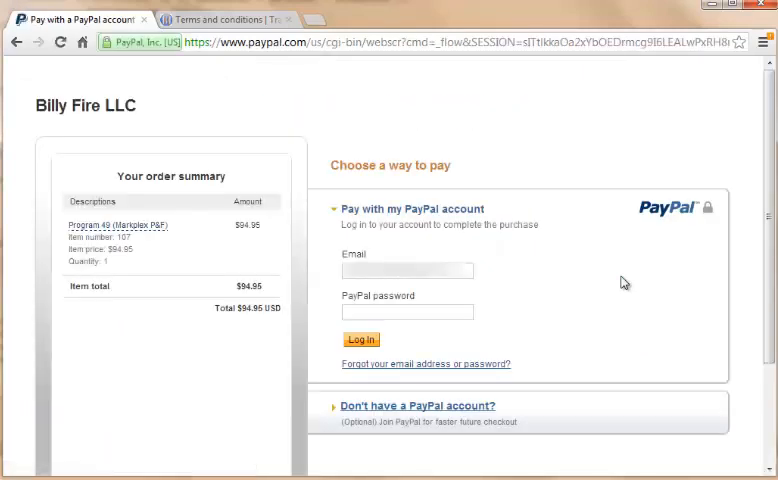
pyautogui.moveTo(336, 382)
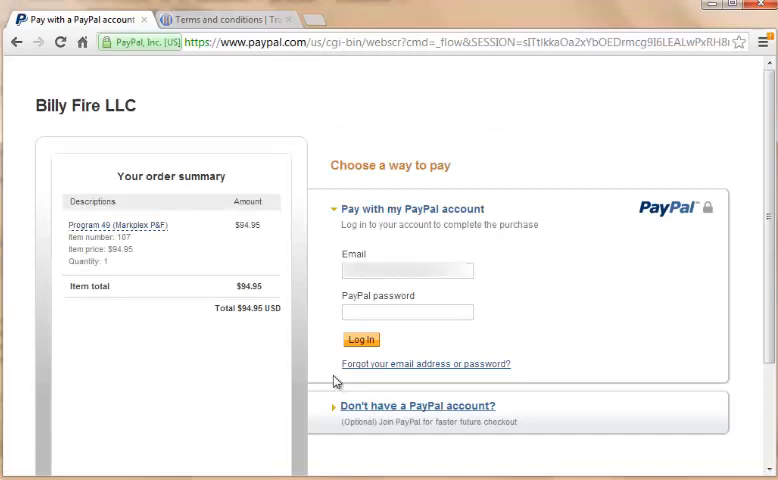
pyautogui.click(406, 312)
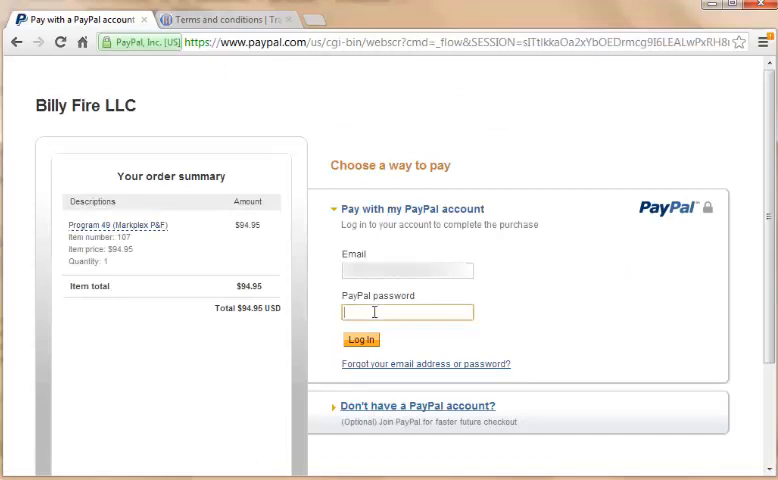
pyautogui.write('password')
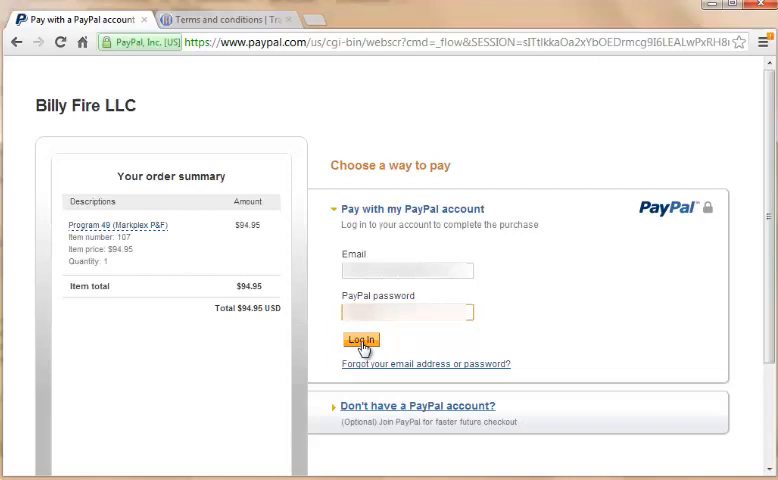
pyautogui.click(361, 340)
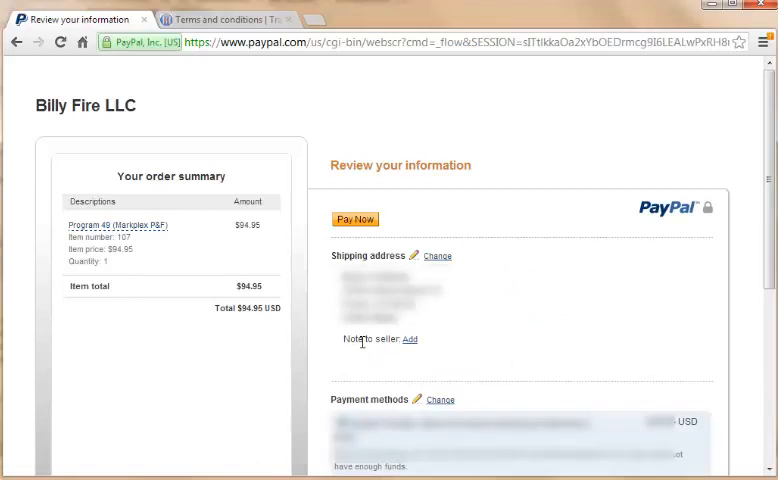
pyautogui.click(354, 219)
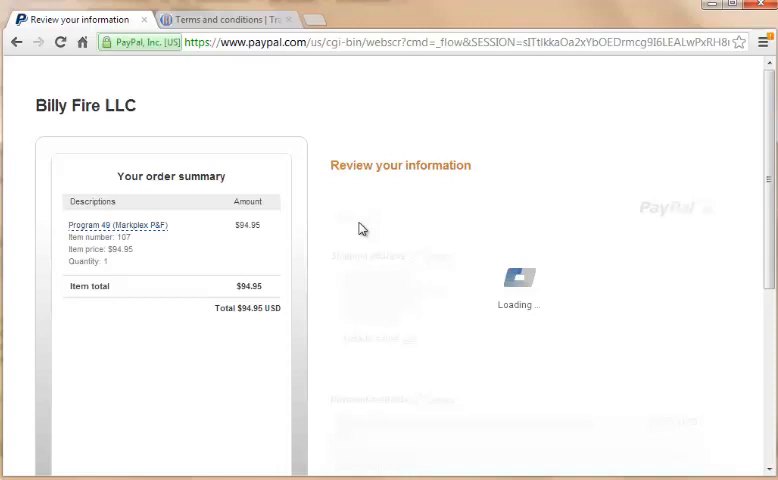
pyautogui.click(369, 222)
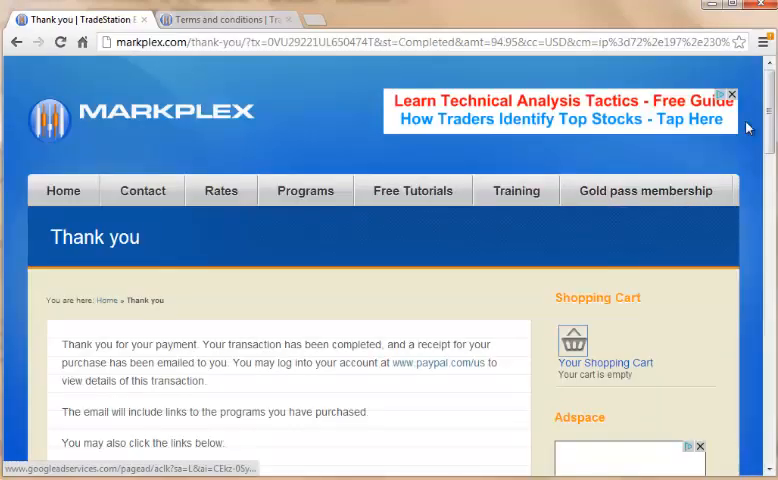
pyautogui.scroll(-3)
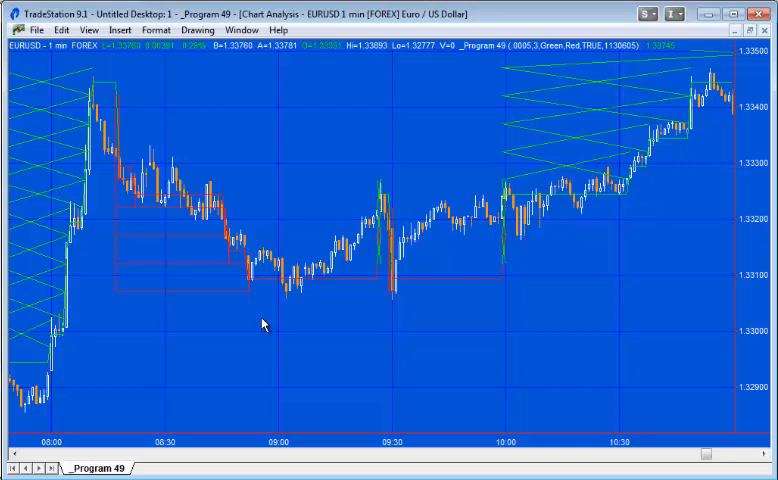
pyautogui.moveTo(98, 147)
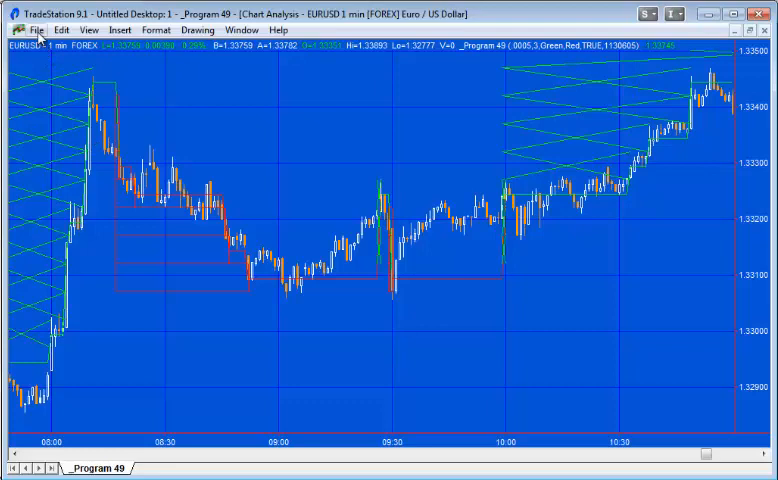
# Start the Import EasyLanguage file (ELD, ELS or ELA) wizard and browse for the file
pyautogui.click(38, 29)
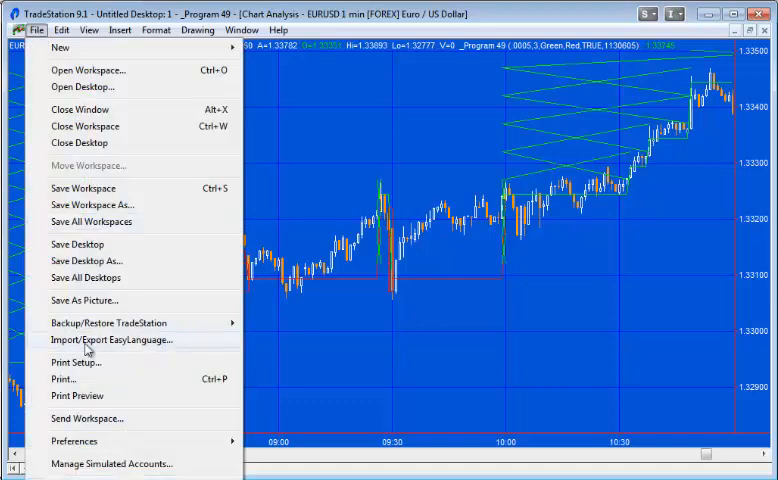
pyautogui.click(111, 339)
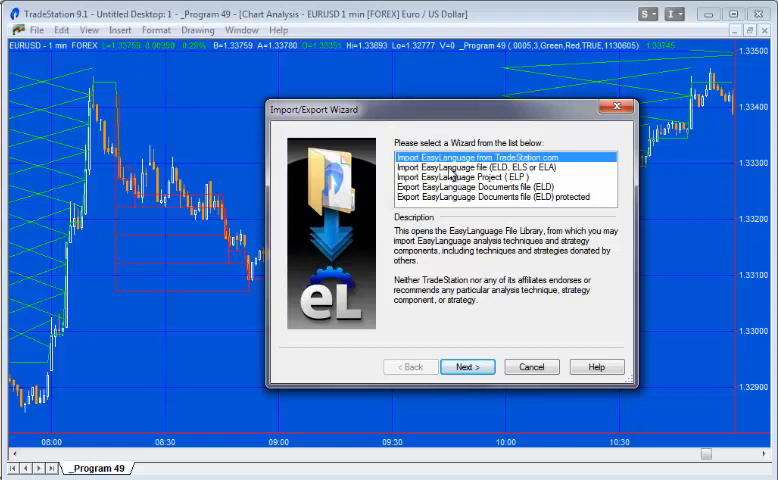
pyautogui.click(490, 166)
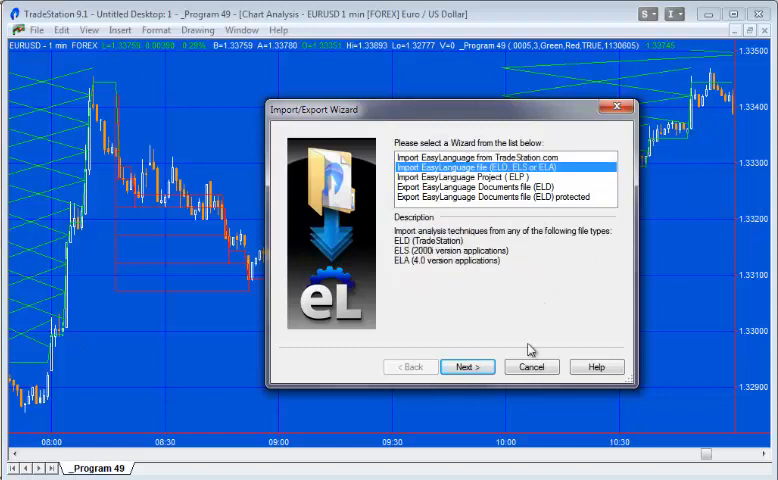
pyautogui.click(467, 366)
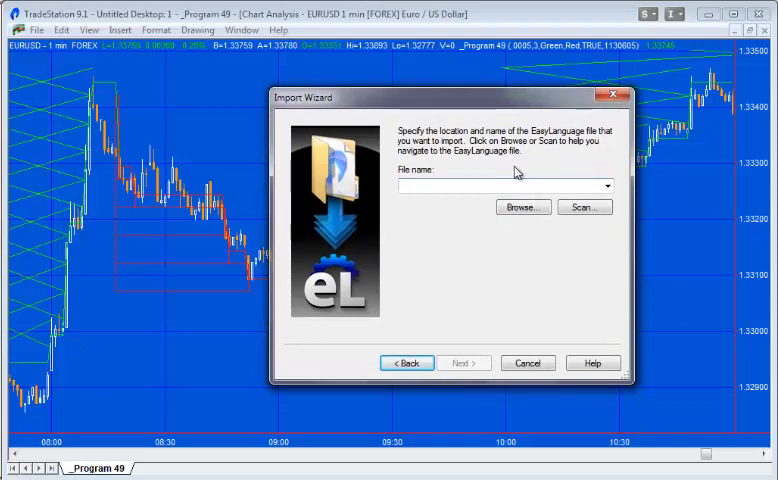
pyautogui.click(522, 207)
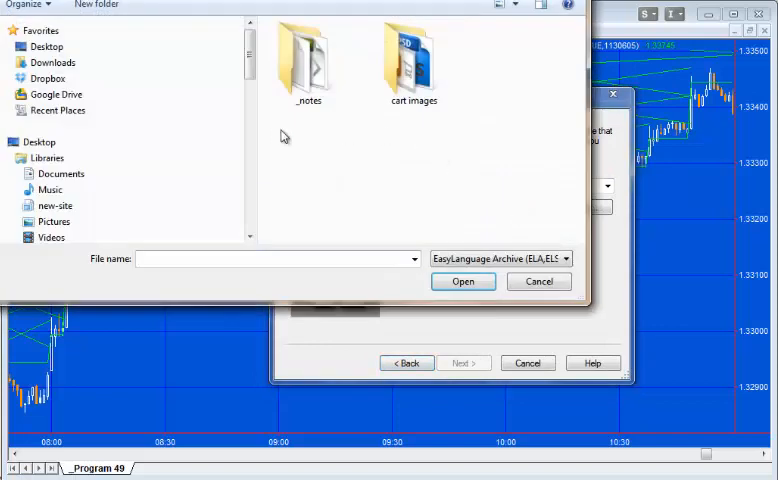
# Import PROGRAM49.ELD from Downloads, choosing No to all so existing functions are kept
pyautogui.click(52, 62)
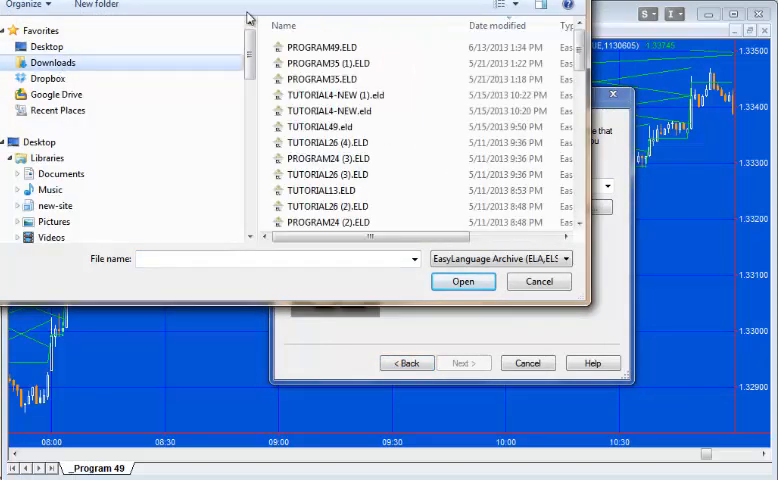
pyautogui.click(320, 47)
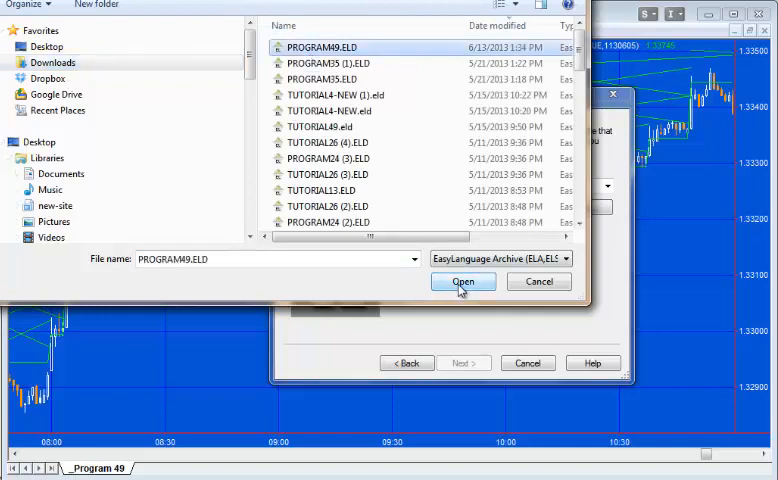
pyautogui.click(463, 281)
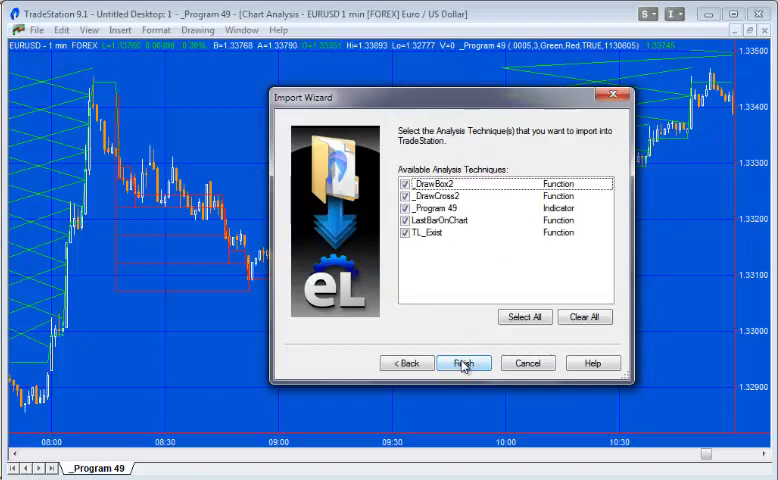
pyautogui.click(463, 363)
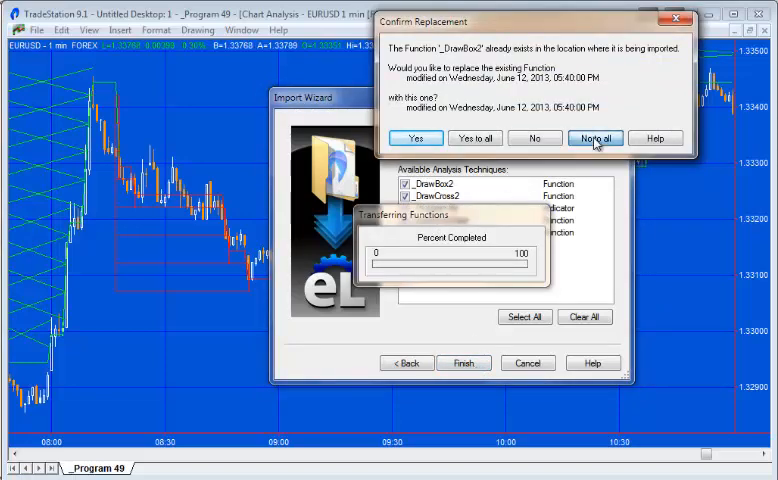
pyautogui.click(594, 138)
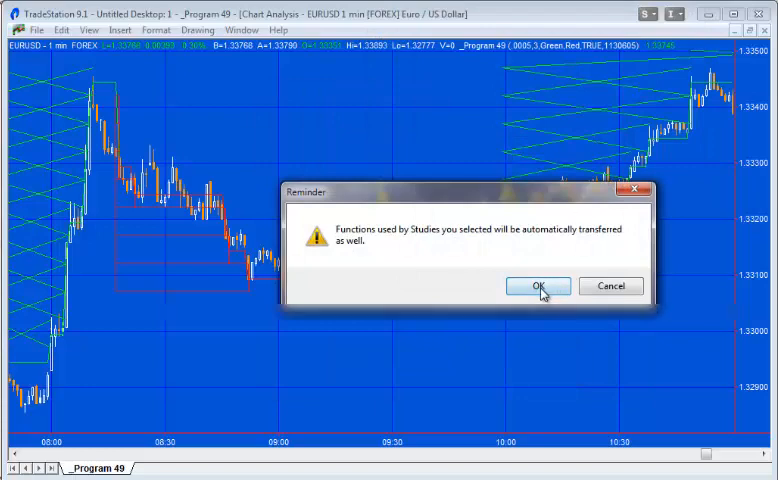
pyautogui.click(538, 286)
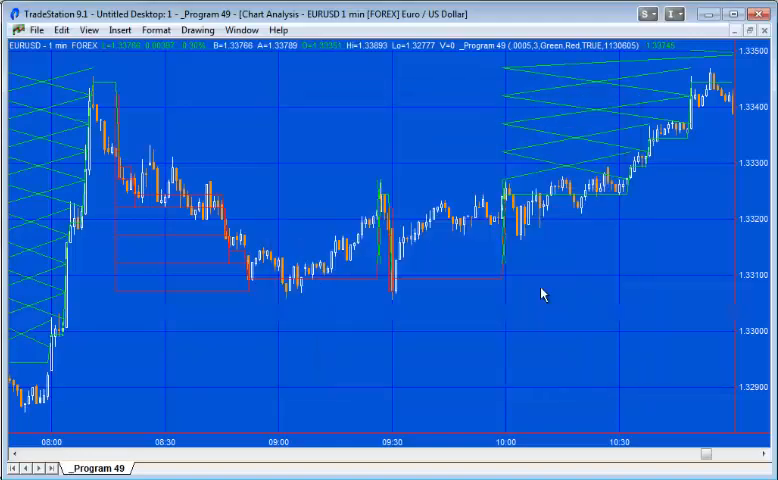